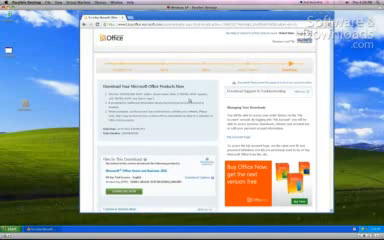
{"action": "scroll", "scroll_direction": "down", "scroll_amount": 3}
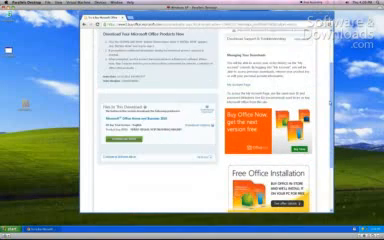
{"action": "scroll", "scroll_direction": "down", "scroll_amount": 3}
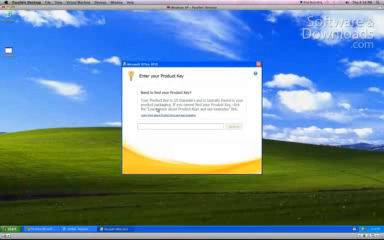
{"action": "type", "text": "XXXXX-XXXXX-XXXXX-XXXXX-XXXXX"}
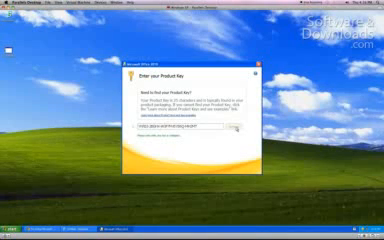